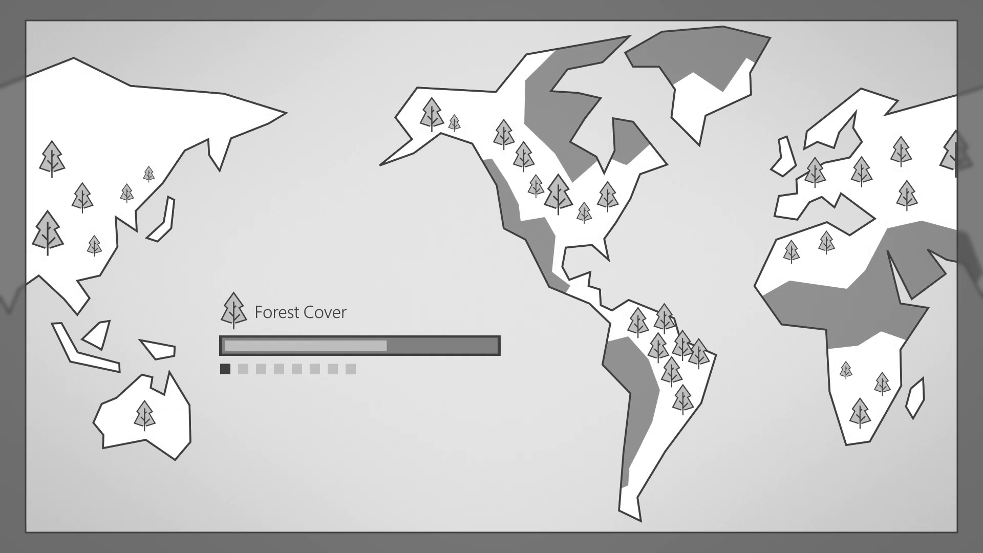
left_click(240, 368)
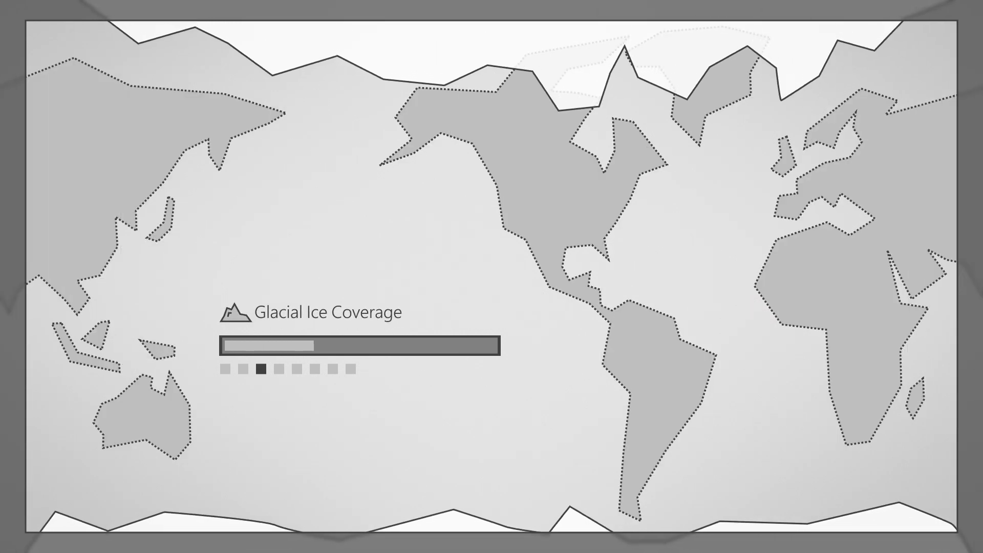